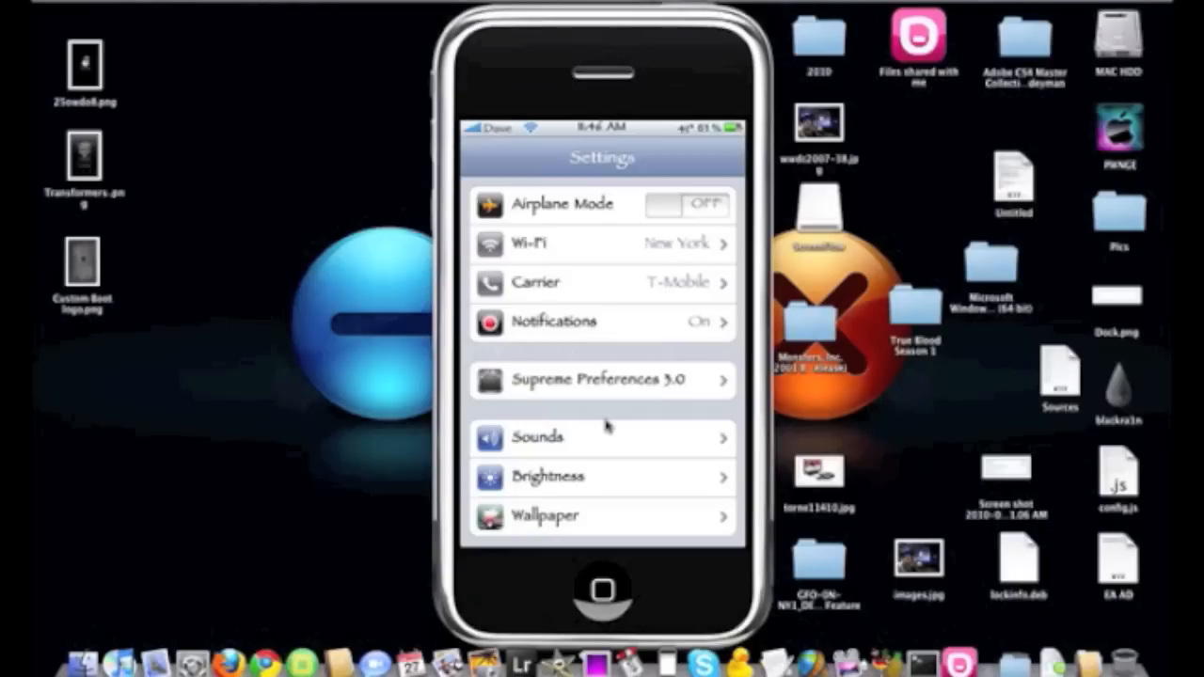
Scroll the Settings list down to the tweaks group and enter the Shrink tweak's page
{"action": "scroll", "scroll_direction": "down", "scroll_amount": 3}
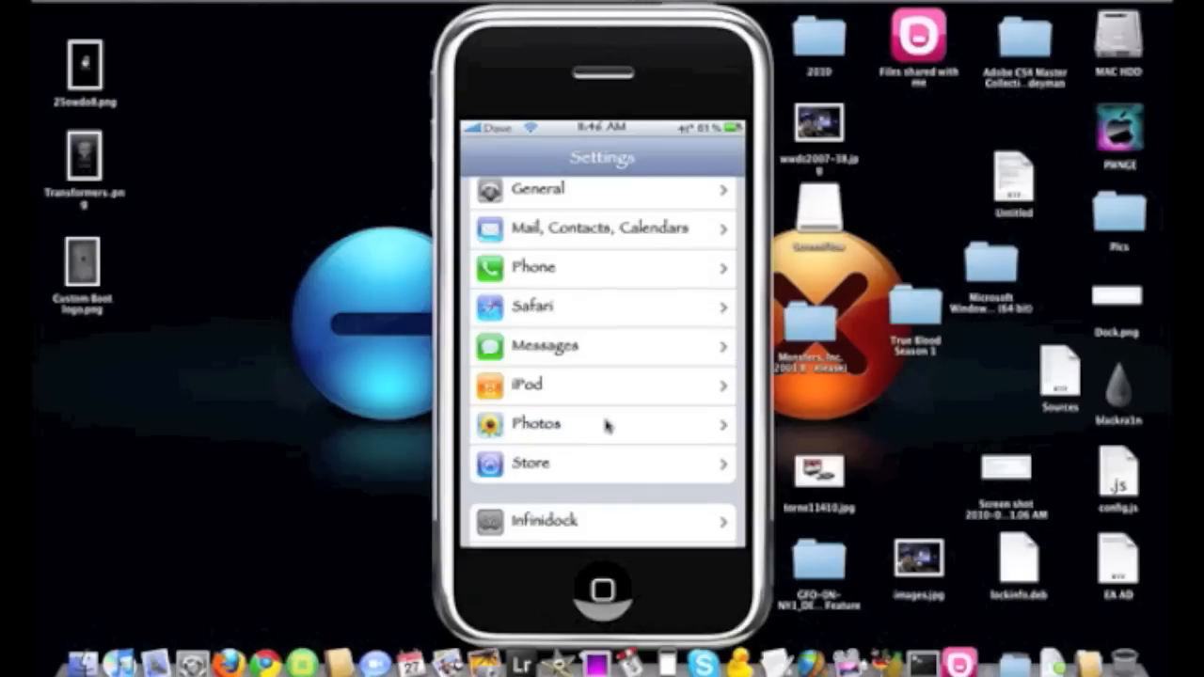
{"action": "scroll", "scroll_direction": "down", "scroll_amount": 3}
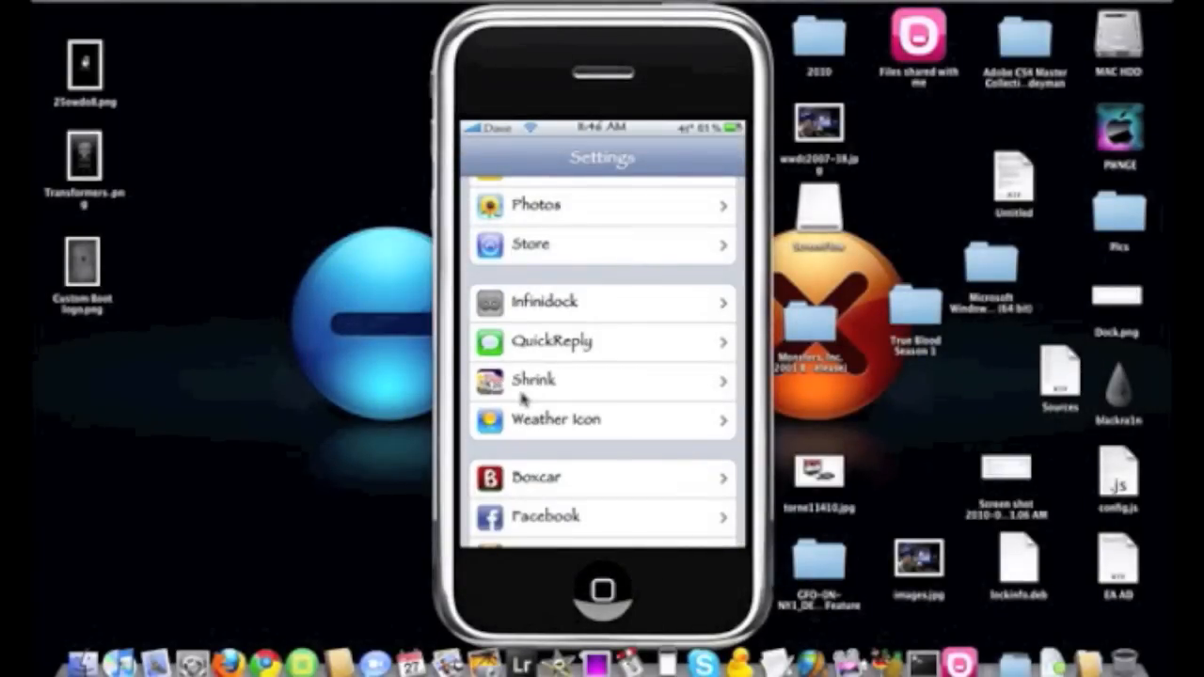
{"action": "left_click", "coordinate": [602, 381]}
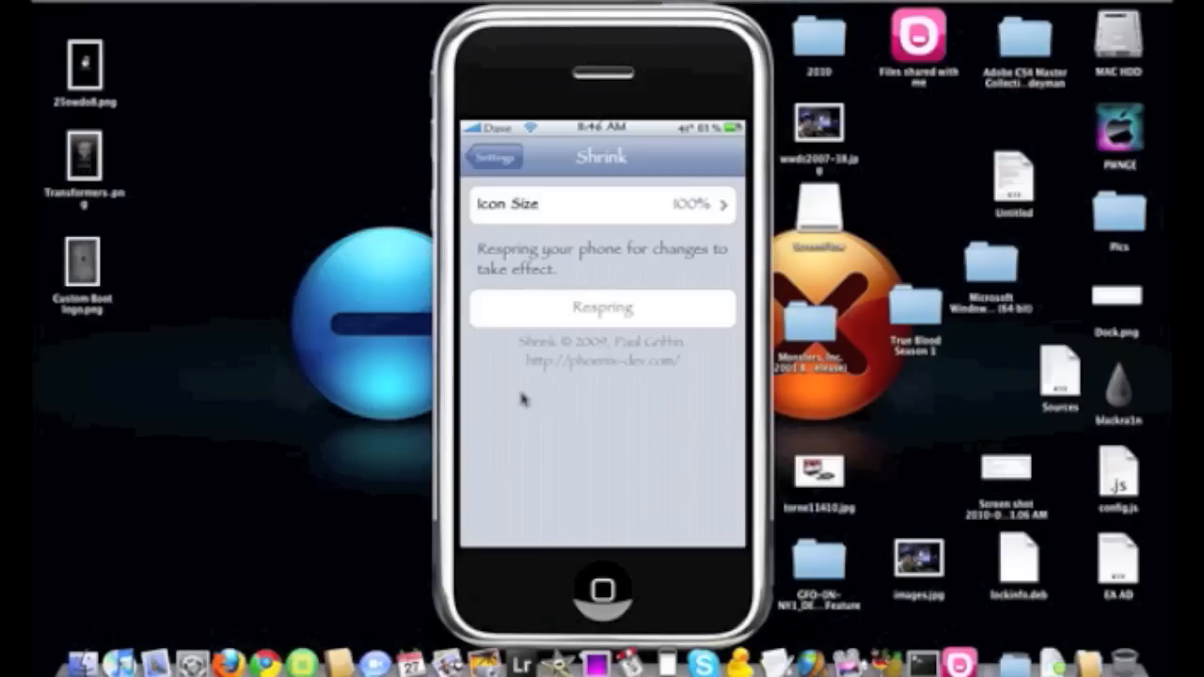
Reveal Shrink's Icon Size choices, listing 100% down to 25% with 100% checked
{"action": "left_click", "coordinate": [602, 204]}
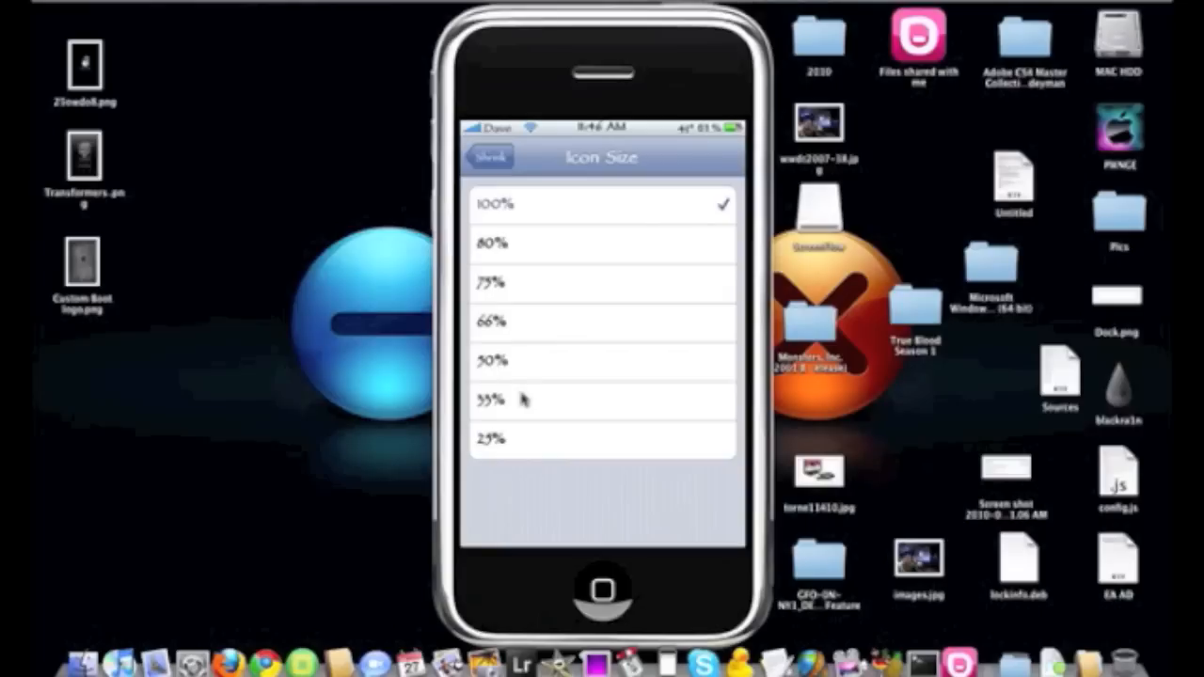
Choose 75% icon size, respring, and slide to unlock onto the shrunken home screen
{"action": "left_click", "coordinate": [602, 282]}
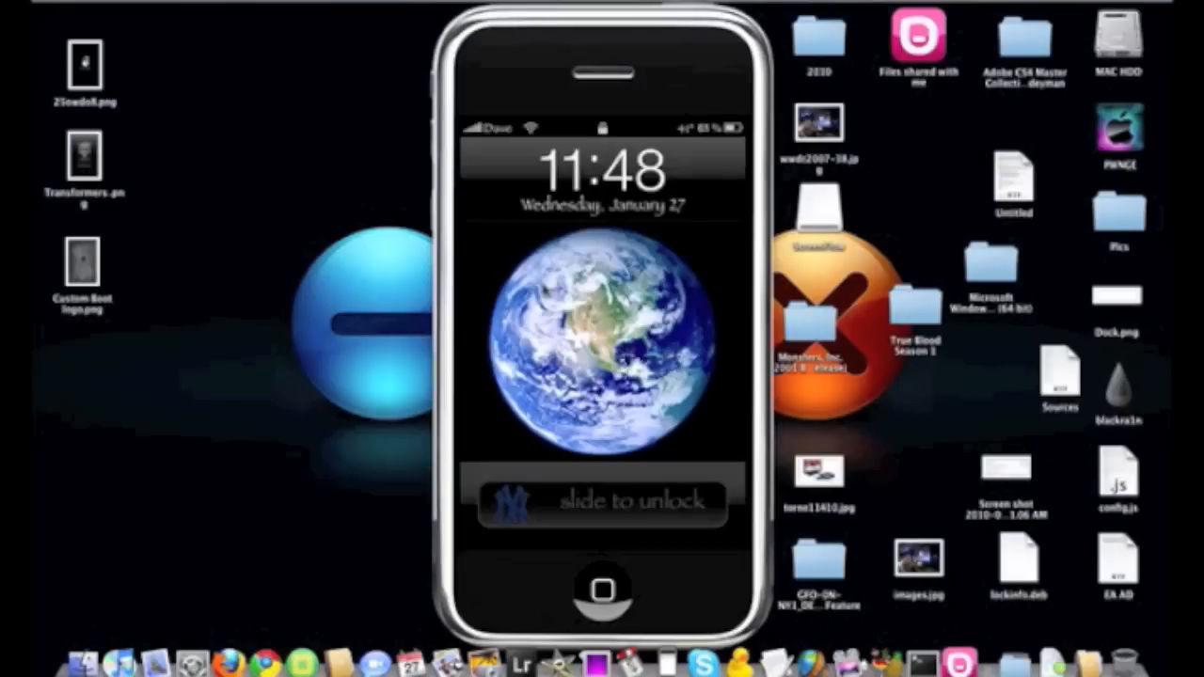
{"action": "left_click_drag", "start_coordinate": [526, 499], "coordinate": [695, 499]}
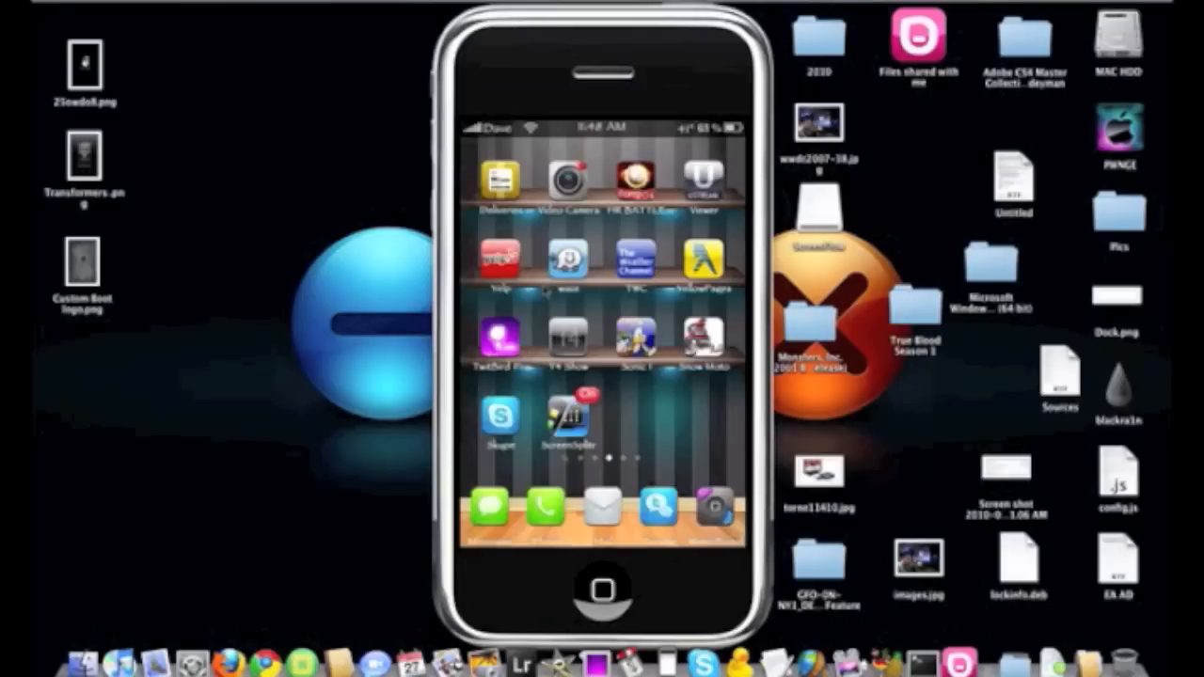
{"action": "mouse_move", "coordinate": [531, 63]}
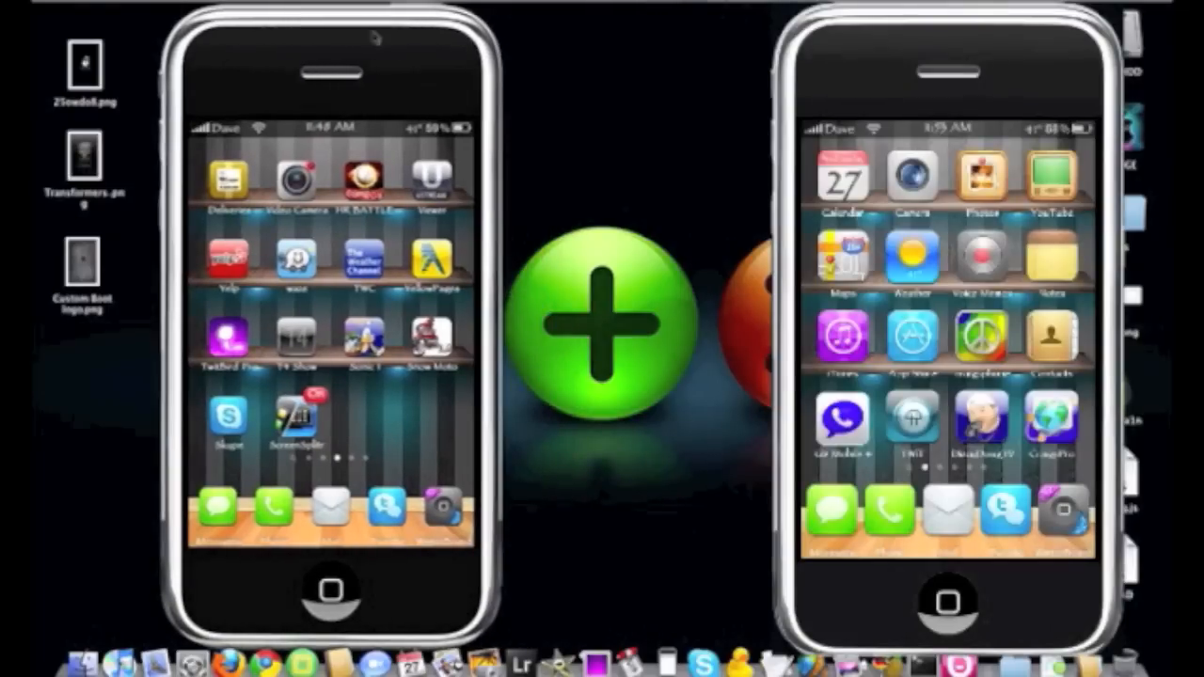
{"action": "mouse_move", "coordinate": [637, 141]}
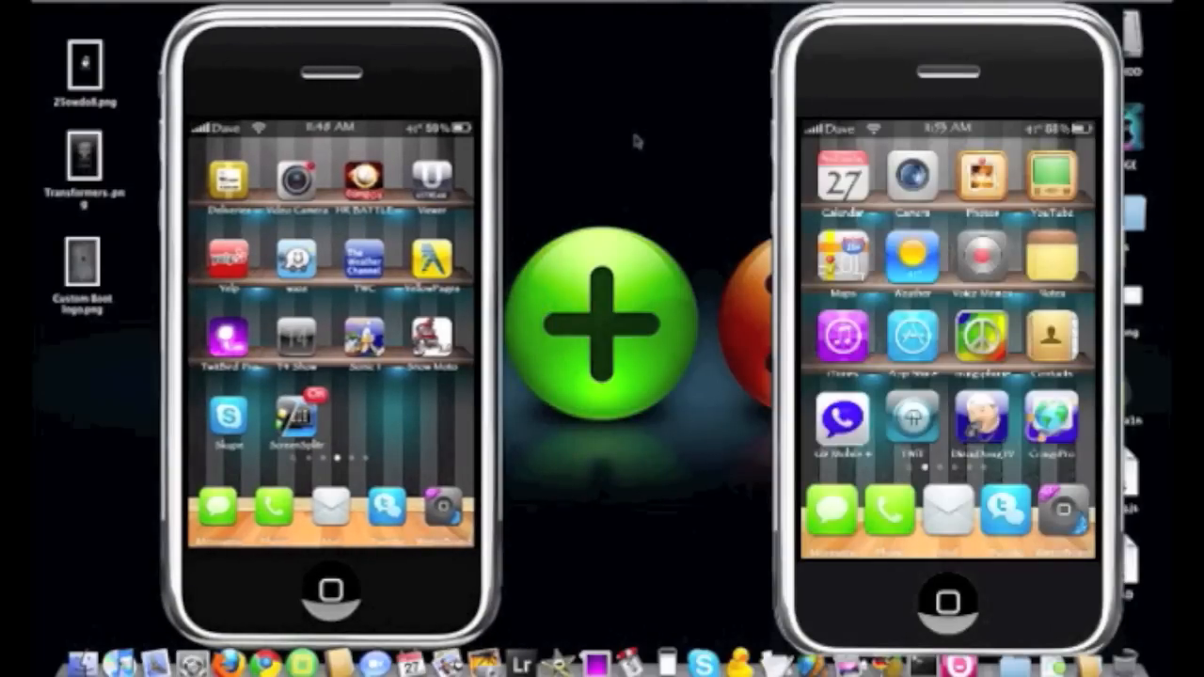